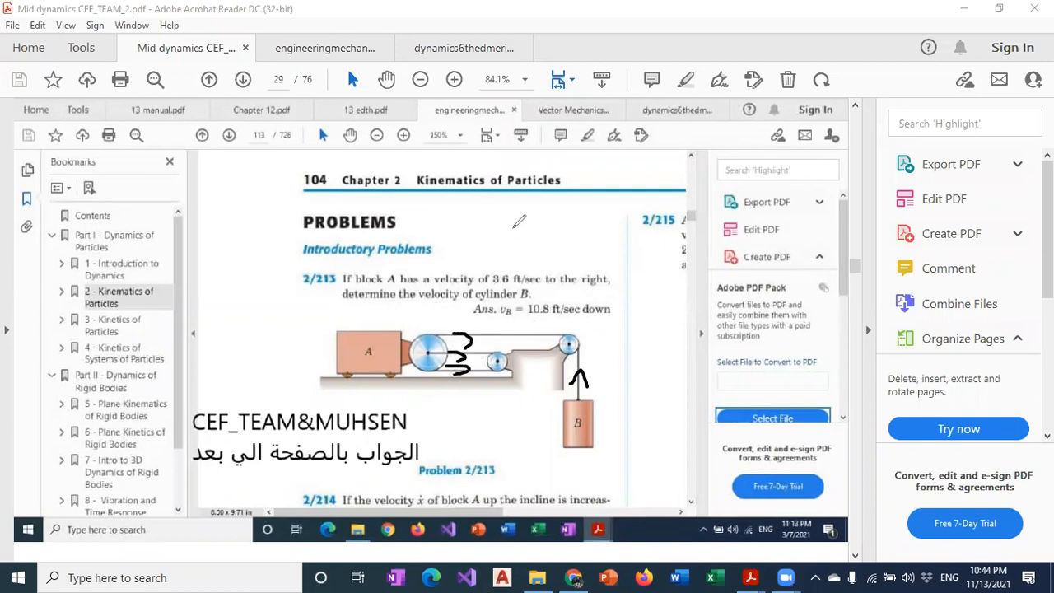
# Step: Handwrite the relation vA − vB = 0 above Problem 2/213, with working beside the answer line
pyautogui.moveTo(370, 306); pyautogui.dragTo(634, 391)
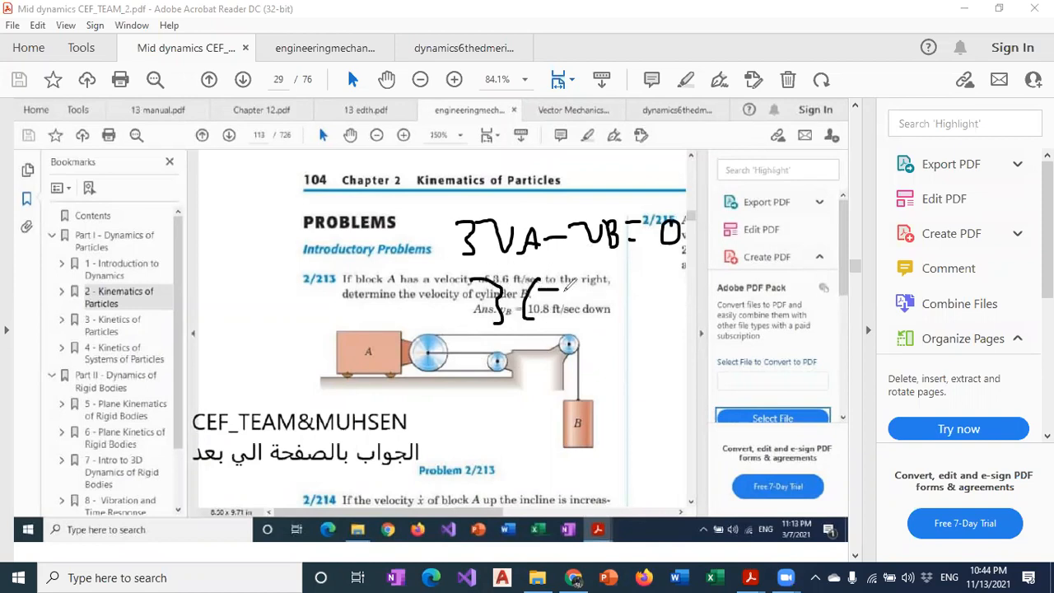
pyautogui.moveTo(560, 296); pyautogui.dragTo(606, 308)
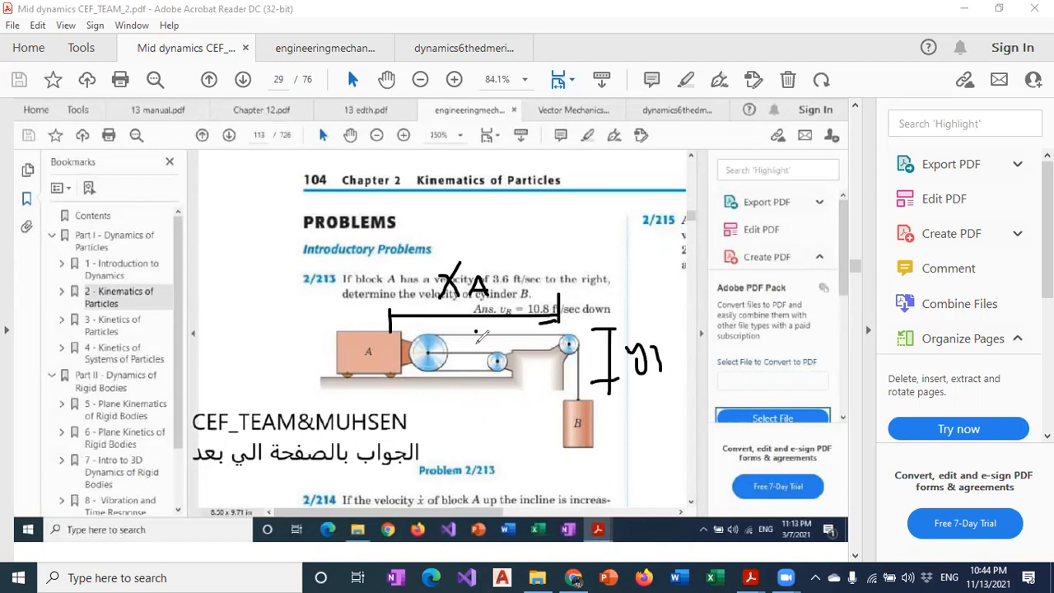
# Step: Sketch position marks for xA and yB on the pulley figure
pyautogui.moveTo(515, 255); pyautogui.dragTo(564, 222)
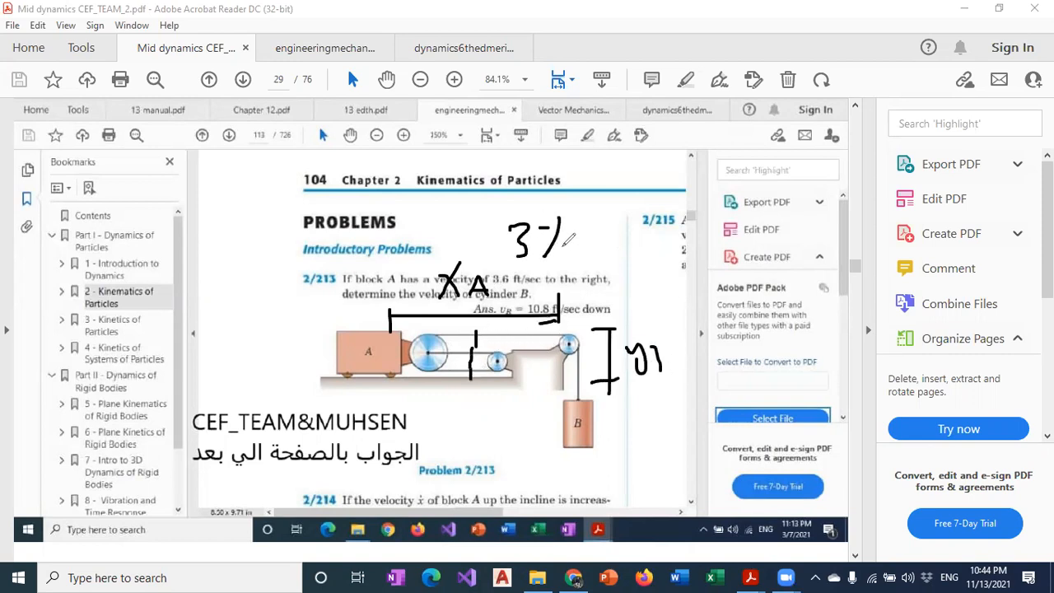